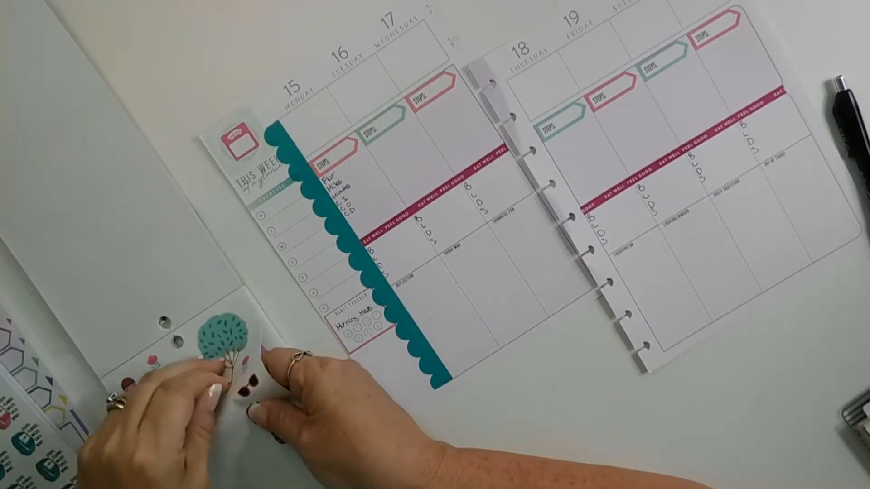
# Press the tree sticker onto the left page just below the teal scalloped border.
pyautogui.moveTo(222, 361); pyautogui.dragTo(388, 366)
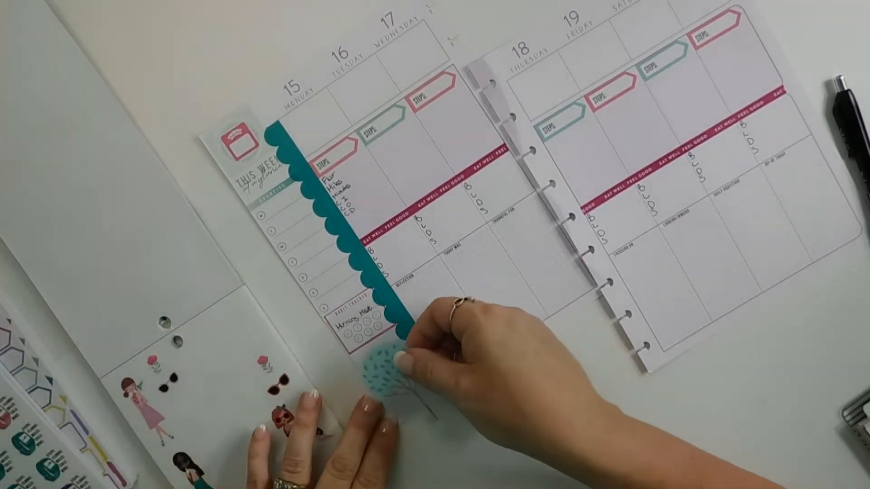